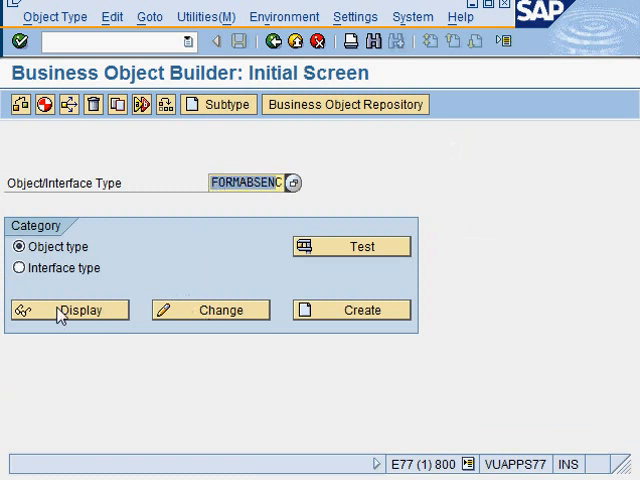
Step: Start a SWU0 event simulation for FORMABSENC with the CREATED event selected
{"action": "left_click", "coordinate": [67, 310]}
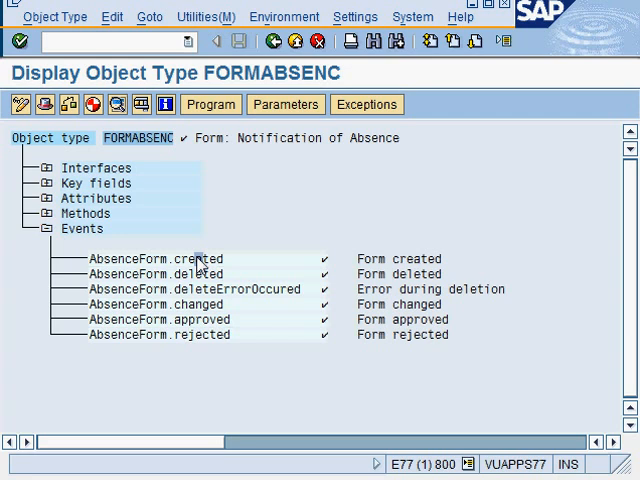
{"action": "mouse_move", "coordinate": [237, 267]}
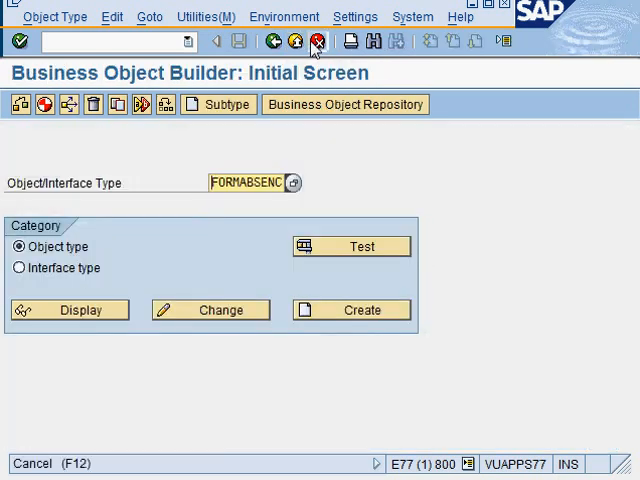
{"action": "left_click", "coordinate": [314, 41]}
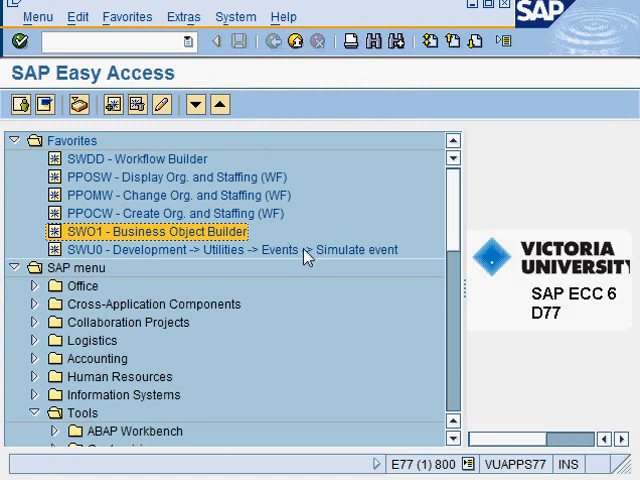
{"action": "mouse_move", "coordinate": [305, 260]}
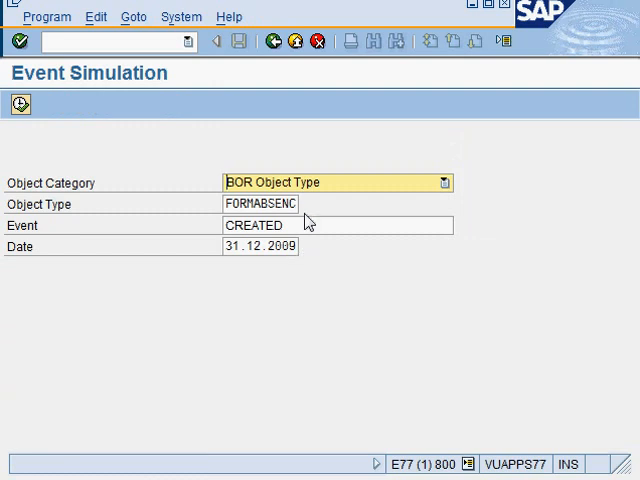
{"action": "left_click", "coordinate": [270, 204]}
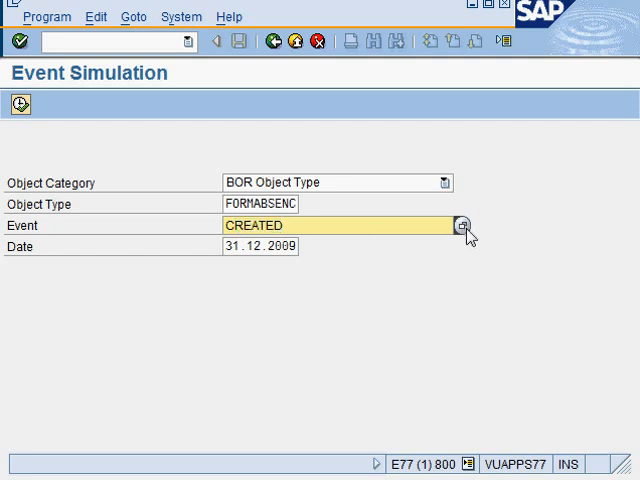
{"action": "left_click", "coordinate": [467, 225]}
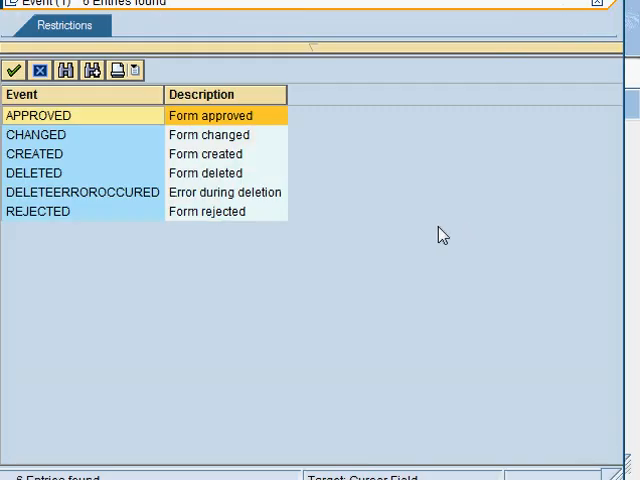
{"action": "mouse_move", "coordinate": [70, 245]}
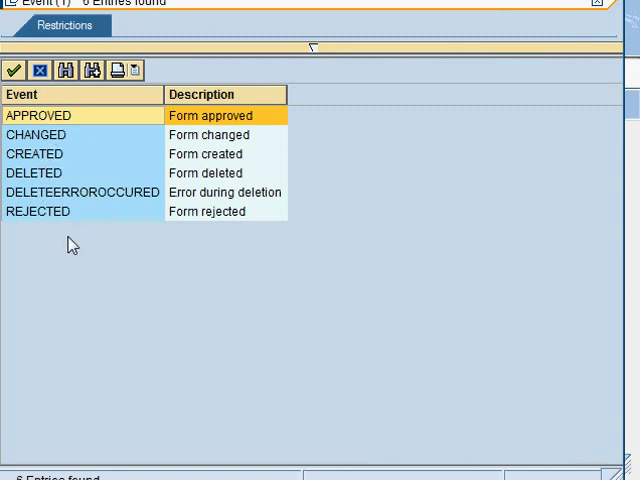
{"action": "mouse_move", "coordinate": [62, 153]}
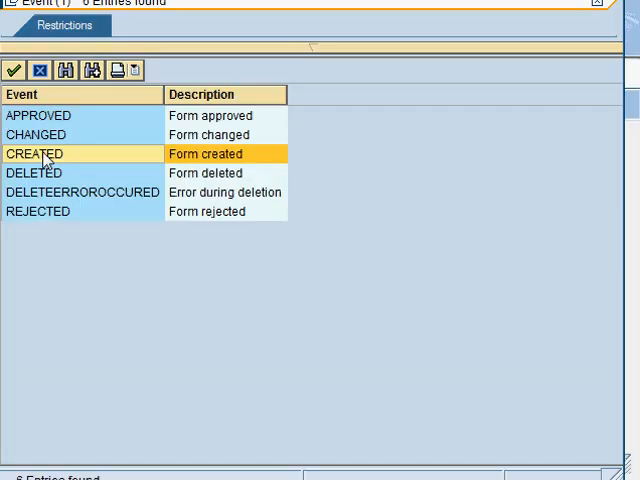
{"action": "double_click", "coordinate": [35, 153]}
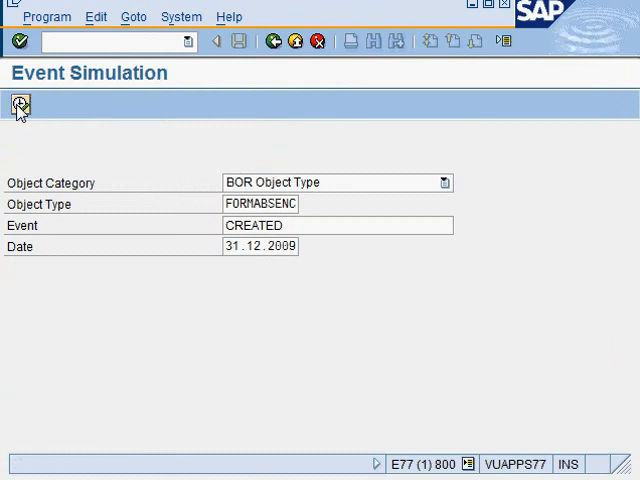
Step: Run the FORMABSENC CREATED simulation to see which workflows would start
{"action": "left_click", "coordinate": [17, 105]}
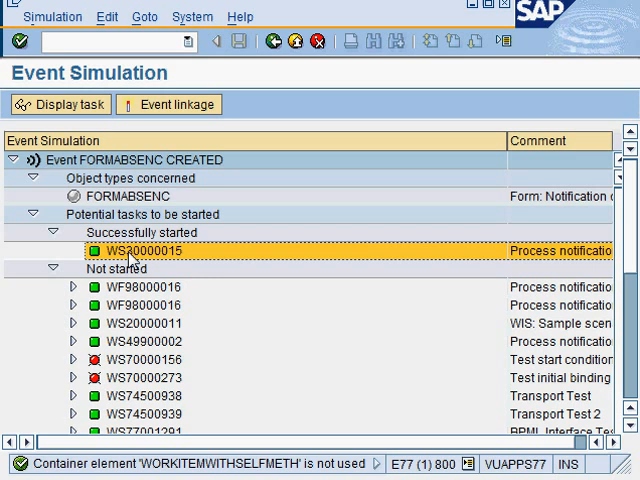
{"action": "mouse_move", "coordinate": [60, 104]}
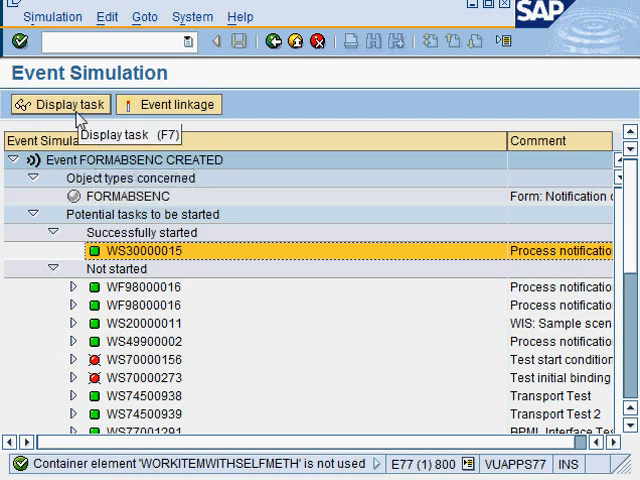
Step: Display the AF_process template 30000015 and launch its Workflow Builder definition
{"action": "left_click", "coordinate": [60, 104]}
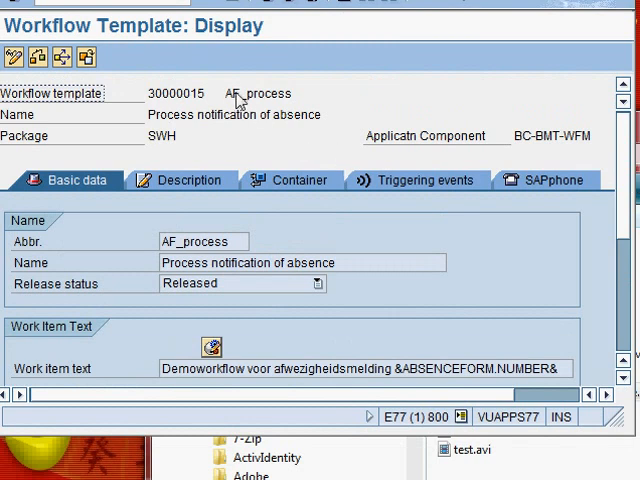
{"action": "double_click", "coordinate": [257, 93]}
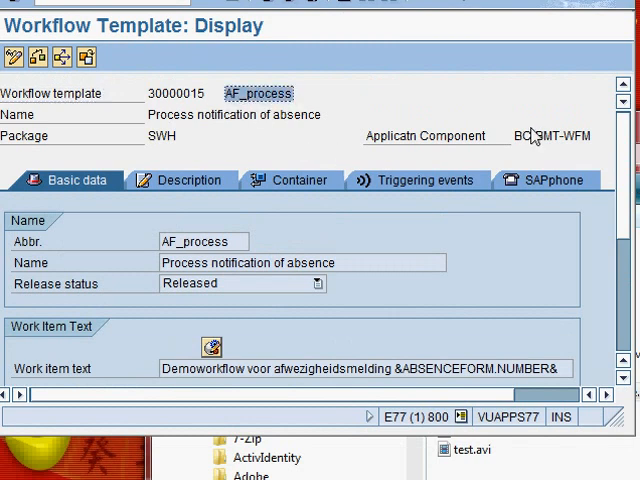
{"action": "scroll", "scroll_direction": "down", "scroll_amount": 3}
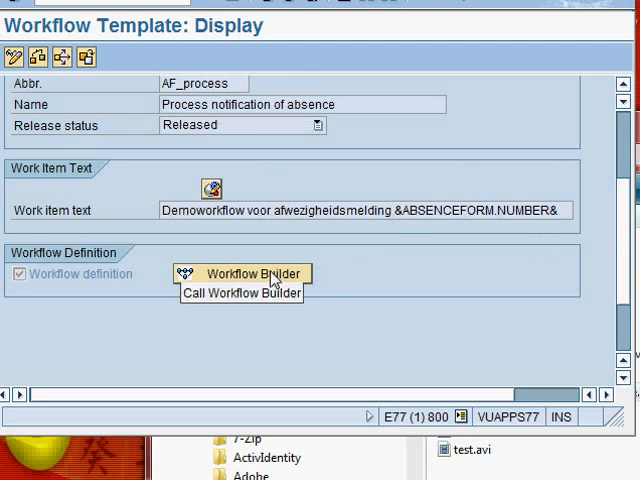
{"action": "left_click", "coordinate": [243, 273]}
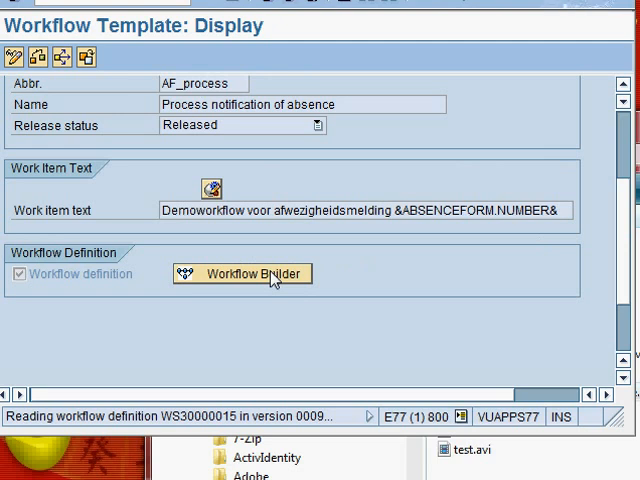
Step: Open AF_process (WS30000015, version 0009) in Workflow Builder with its graphical model
{"action": "left_click", "coordinate": [254, 273]}
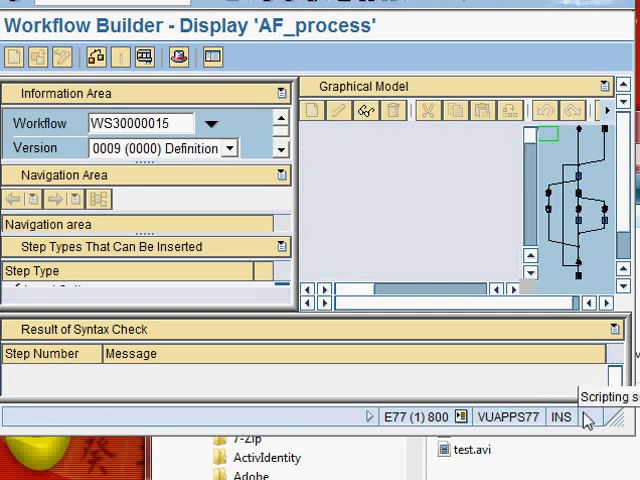
{"action": "mouse_move", "coordinate": [475, 130]}
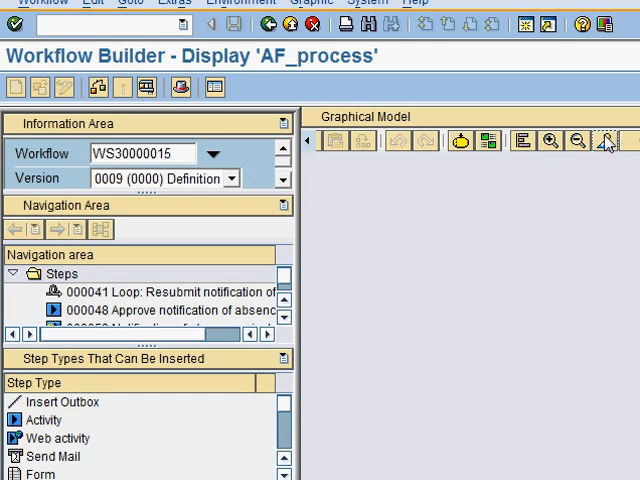
Step: Zoom the graphical model to fit the entire AF_process diagram
{"action": "left_click", "coordinate": [608, 140]}
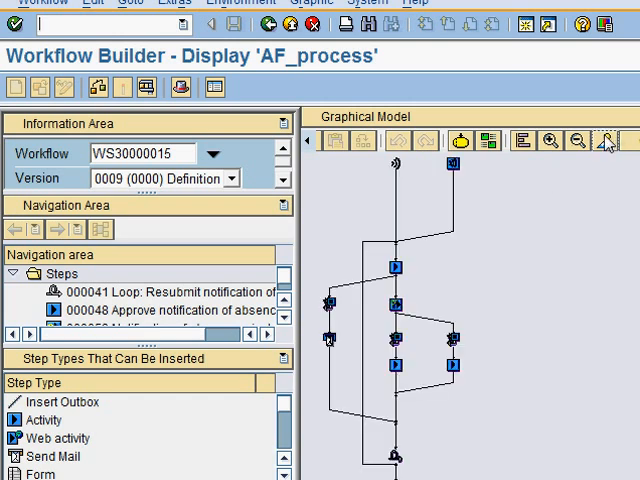
{"action": "mouse_move", "coordinate": [607, 140]}
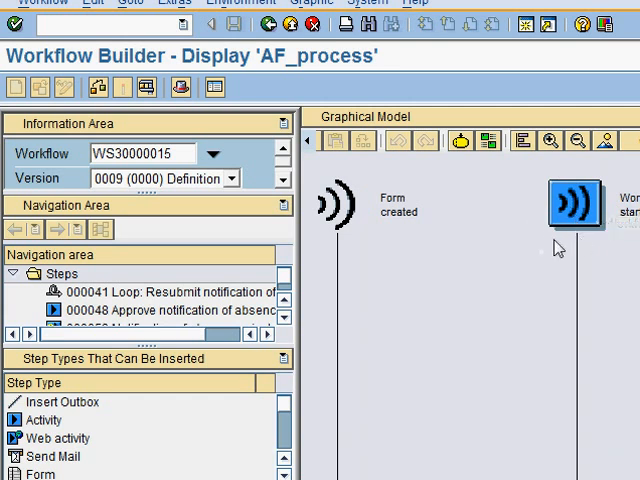
{"action": "mouse_move", "coordinate": [372, 223]}
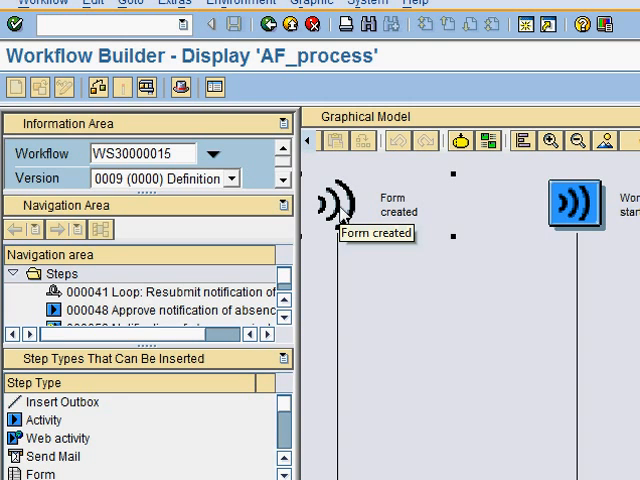
{"action": "mouse_move", "coordinate": [433, 344]}
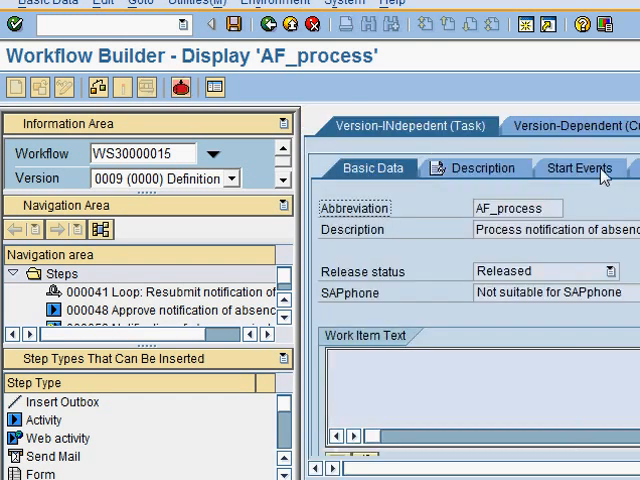
Step: View the Start Events tab showing FORMABSENC as the active triggering event
{"action": "left_click", "coordinate": [578, 168]}
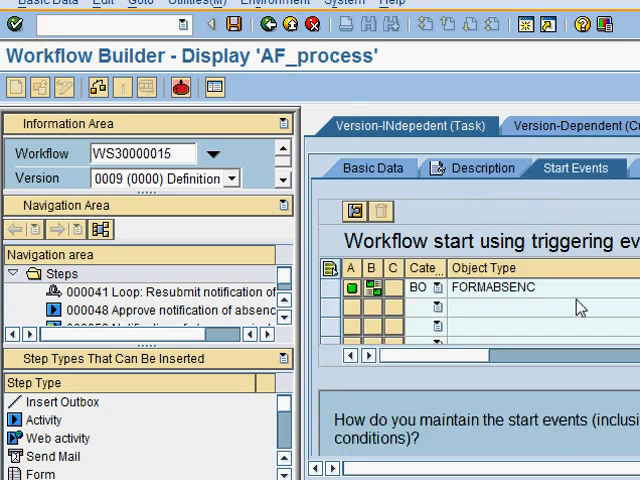
{"action": "mouse_move", "coordinate": [375, 288]}
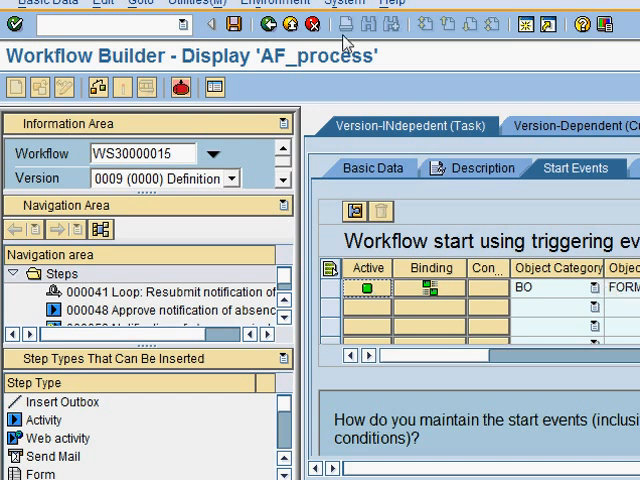
{"action": "mouse_move", "coordinate": [270, 25]}
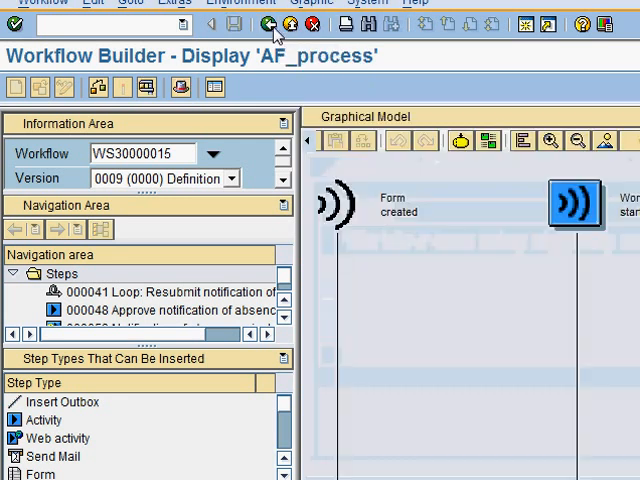
{"action": "mouse_move", "coordinate": [495, 318]}
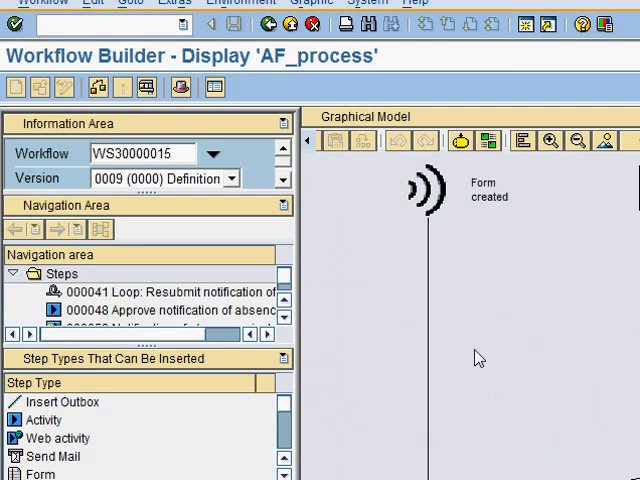
Step: Scroll to the approval step's Approved and Rejected branches and open the Approved-branch Set flag step
{"action": "left_click", "coordinate": [425, 190]}
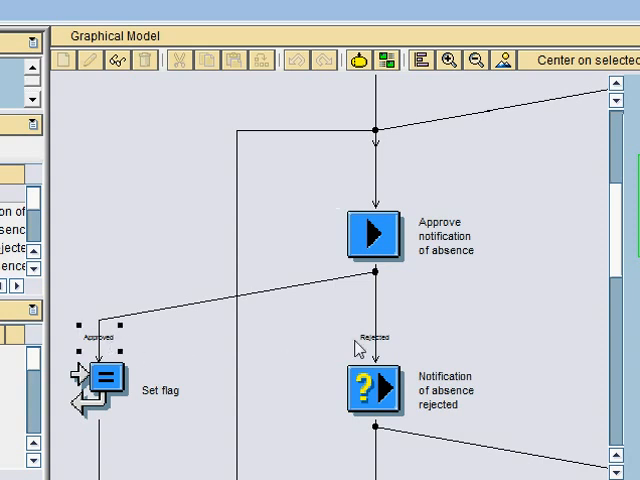
{"action": "left_click", "coordinate": [372, 336]}
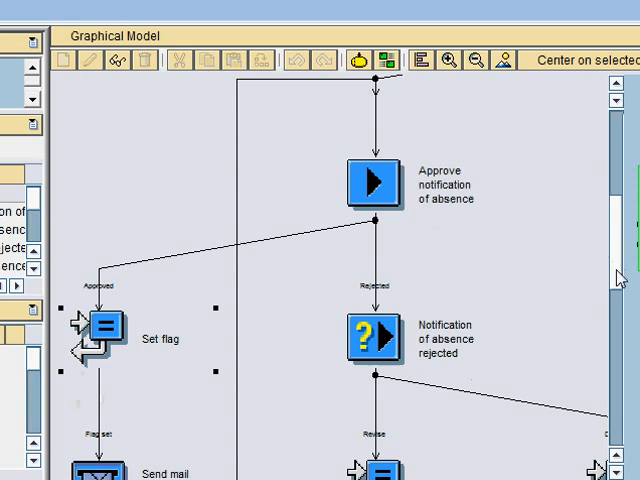
{"action": "scroll", "scroll_direction": "down", "scroll_amount": 3}
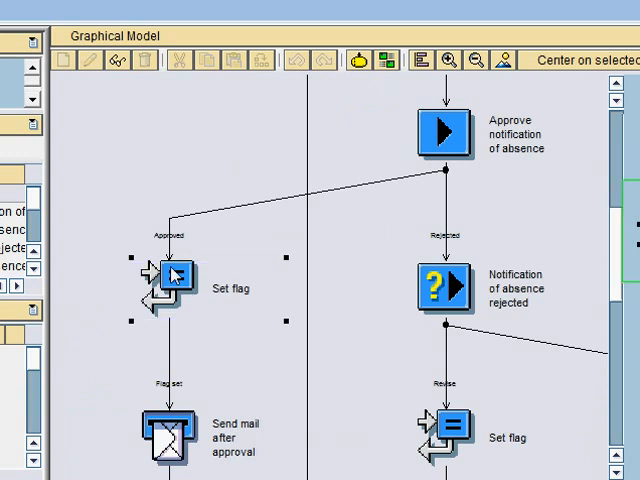
{"action": "double_click", "coordinate": [168, 278]}
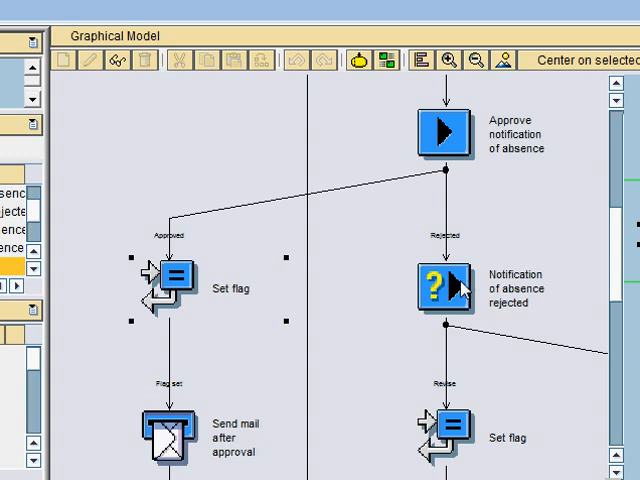
Step: Select and open the 'Notification of absence rejected' decision with its Revise and Delete options
{"action": "left_click", "coordinate": [445, 288]}
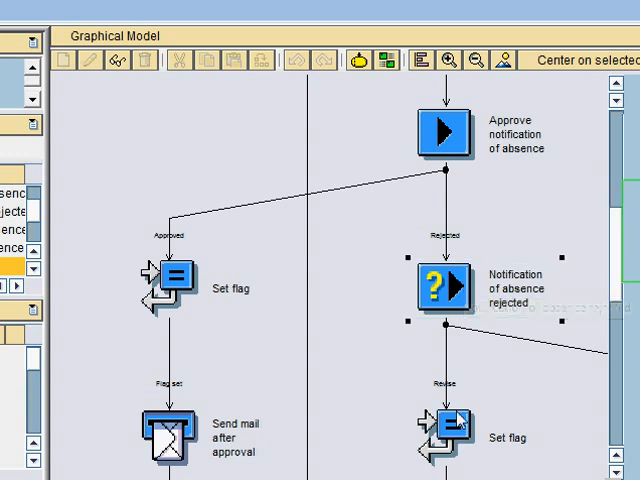
{"action": "mouse_move", "coordinate": [452, 290]}
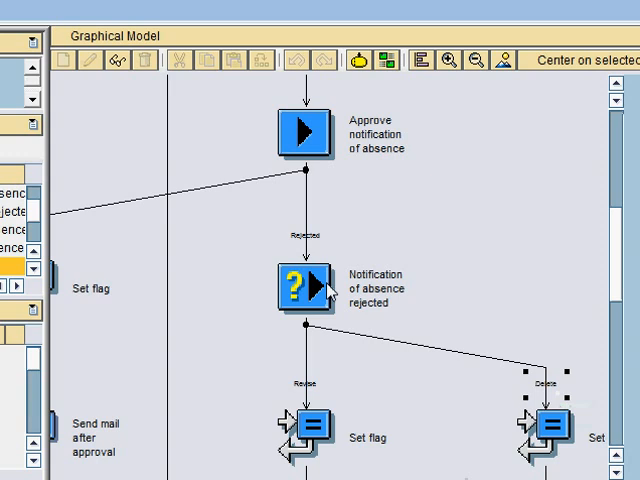
{"action": "left_click", "coordinate": [302, 287]}
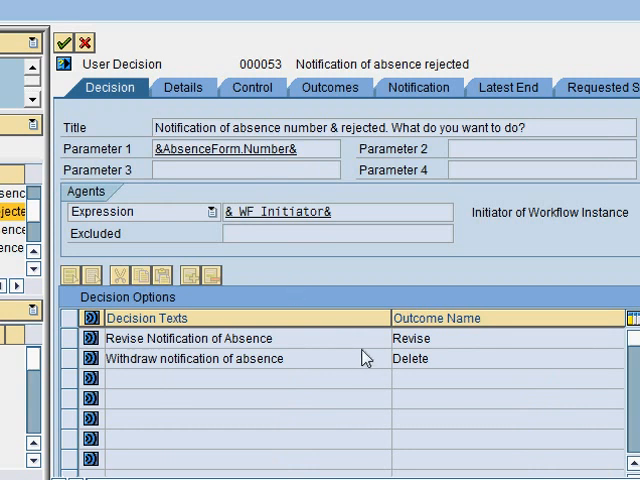
{"action": "left_click", "coordinate": [200, 358]}
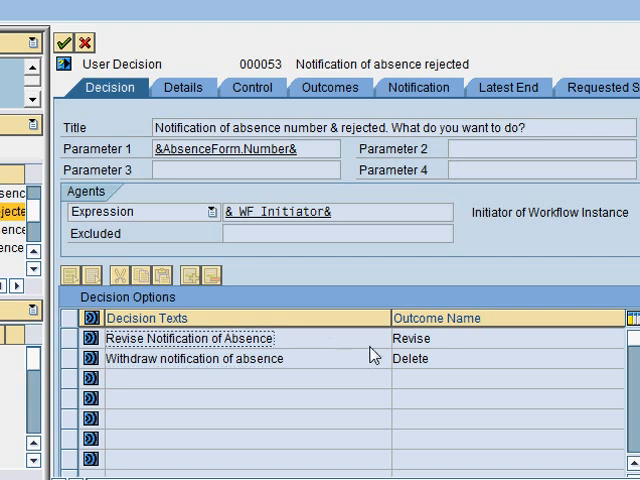
{"action": "left_click", "coordinate": [432, 338]}
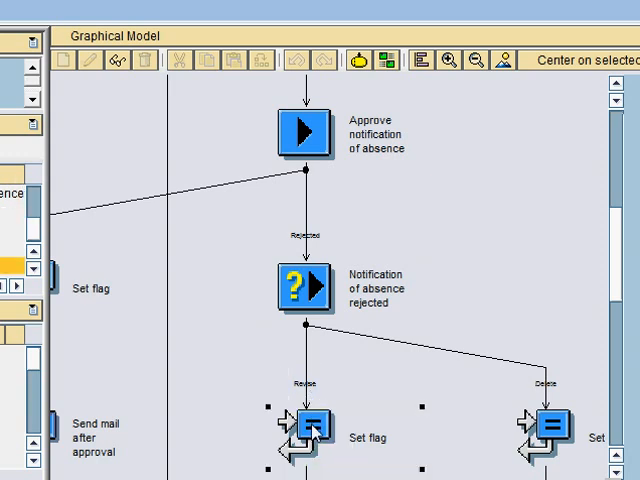
Step: Inspect the Revise (FLAG 0001) and Delete (FLAG 0000) Set flag container operations
{"action": "double_click", "coordinate": [305, 425]}
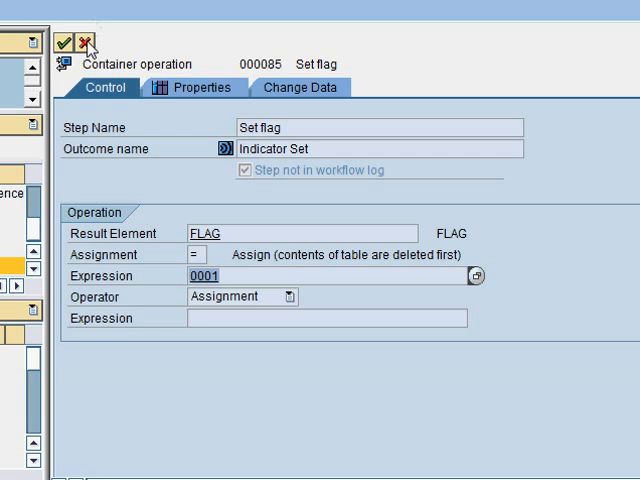
{"action": "left_click", "coordinate": [68, 40]}
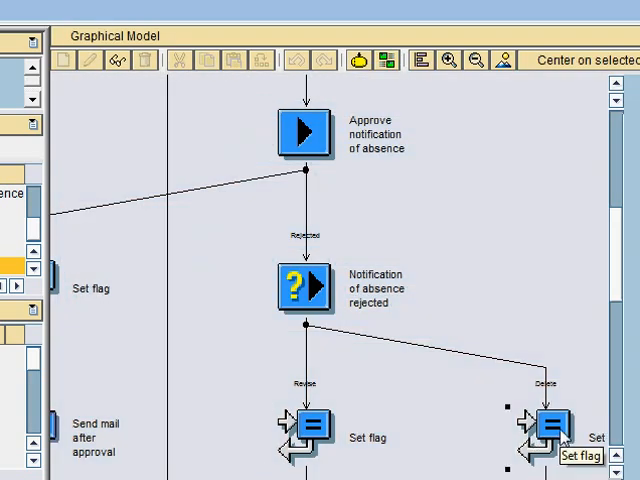
{"action": "double_click", "coordinate": [555, 425]}
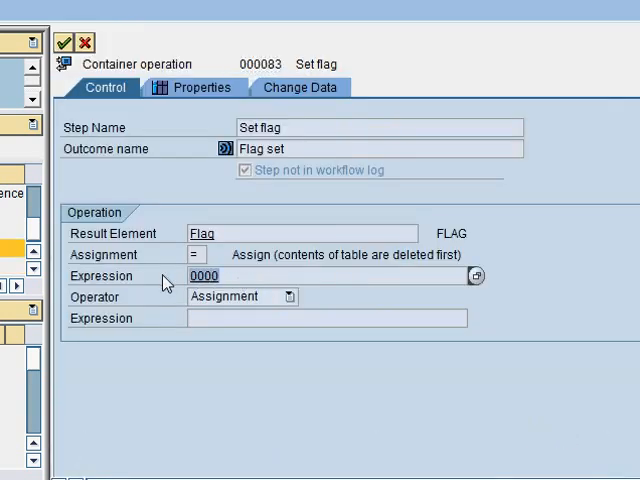
{"action": "mouse_move", "coordinate": [95, 43]}
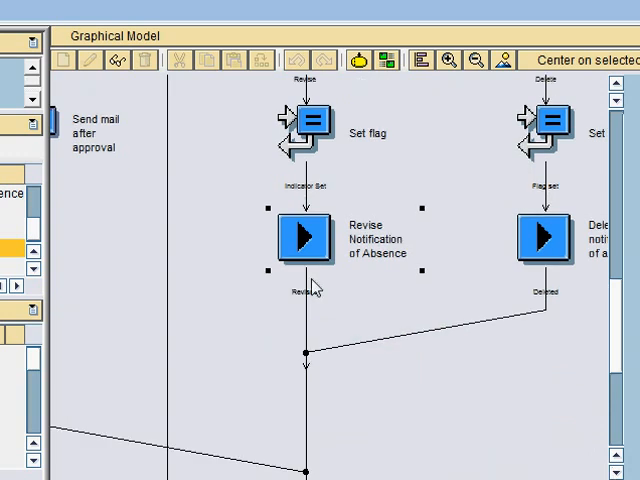
{"action": "scroll", "scroll_direction": "down", "scroll_amount": 3}
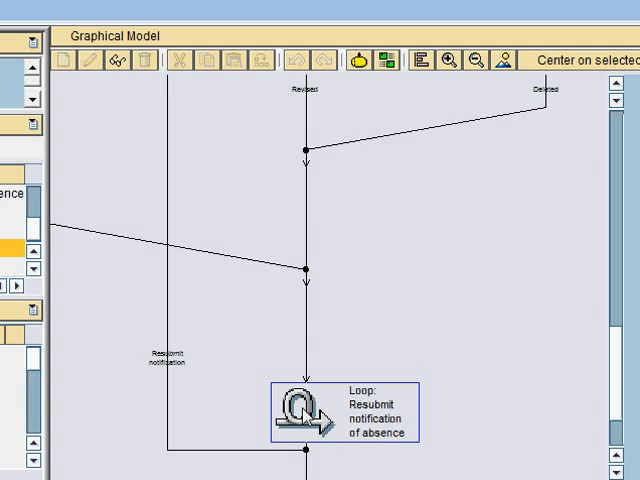
{"action": "left_click", "coordinate": [300, 415]}
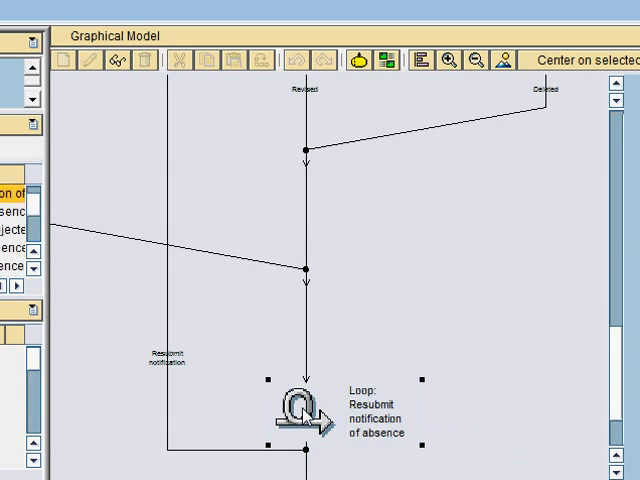
{"action": "double_click", "coordinate": [298, 410]}
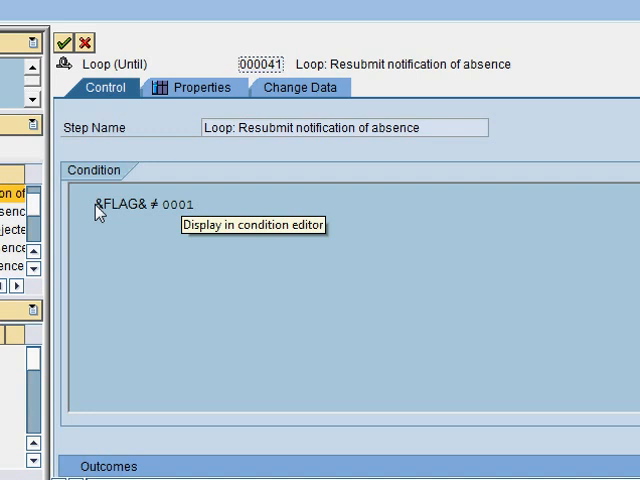
{"action": "mouse_move", "coordinate": [172, 215]}
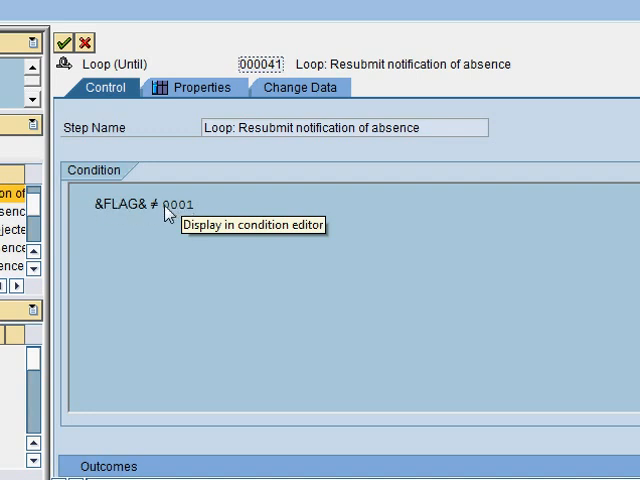
{"action": "mouse_move", "coordinate": [190, 213]}
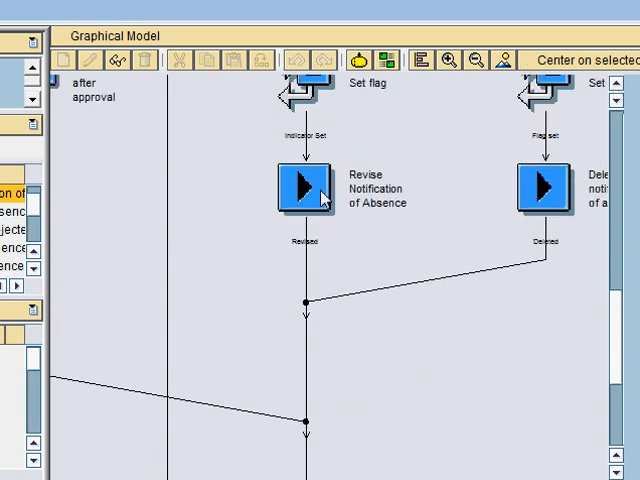
Step: Select the Revise Notification of Absence step in the graphical model
{"action": "left_click", "coordinate": [300, 190]}
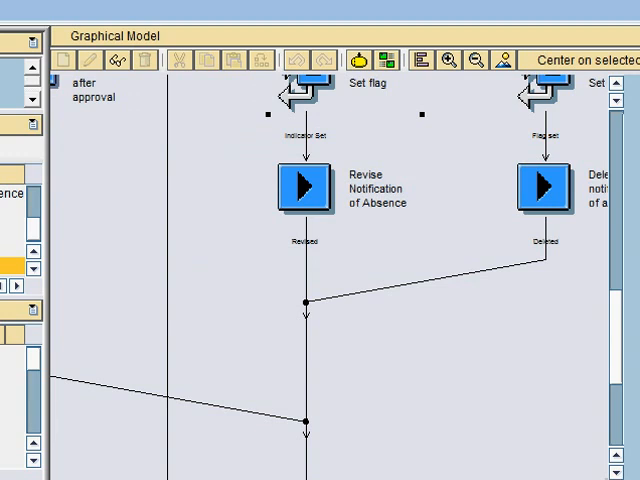
{"action": "mouse_move", "coordinate": [199, 427]}
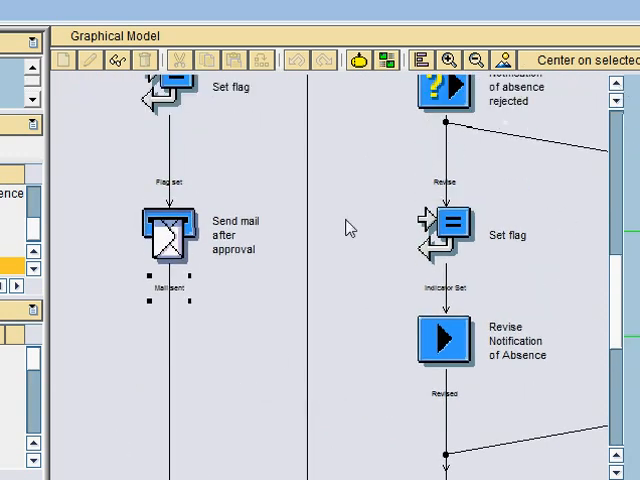
{"action": "mouse_move", "coordinate": [457, 160]}
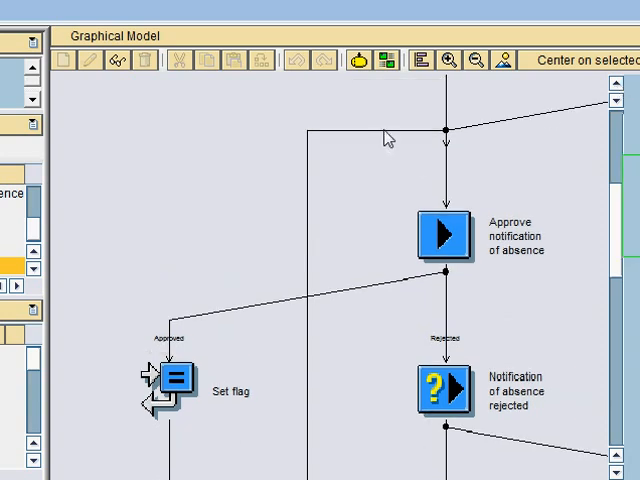
{"action": "mouse_move", "coordinate": [446, 197]}
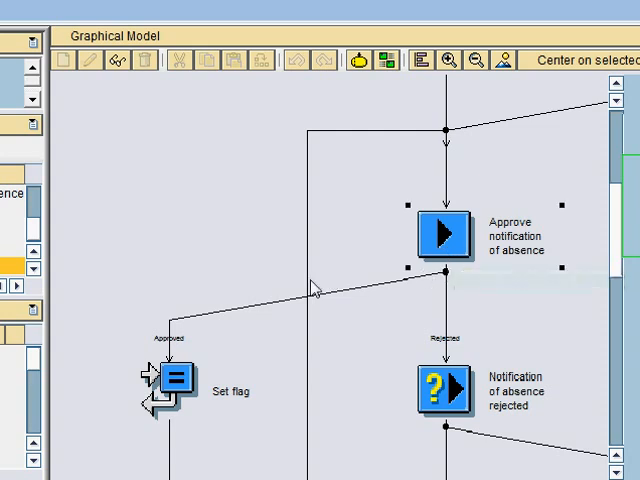
Step: Scroll the graphical model down to show 'Send mail after approval' beside the Revise branch's Set flag and revise steps
{"action": "left_click", "coordinate": [172, 385]}
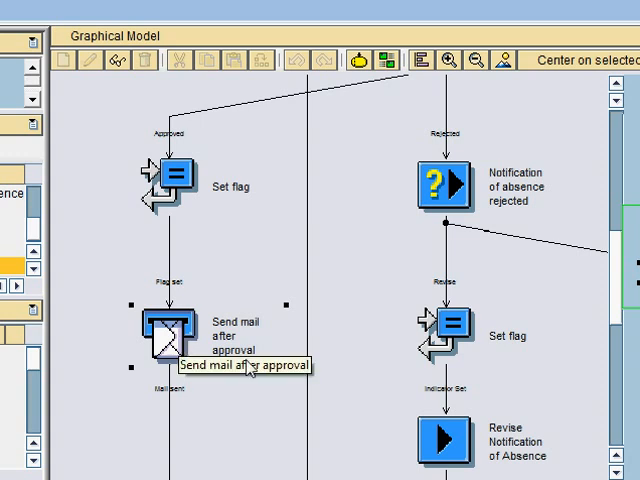
{"action": "scroll", "scroll_direction": "down", "scroll_amount": 3}
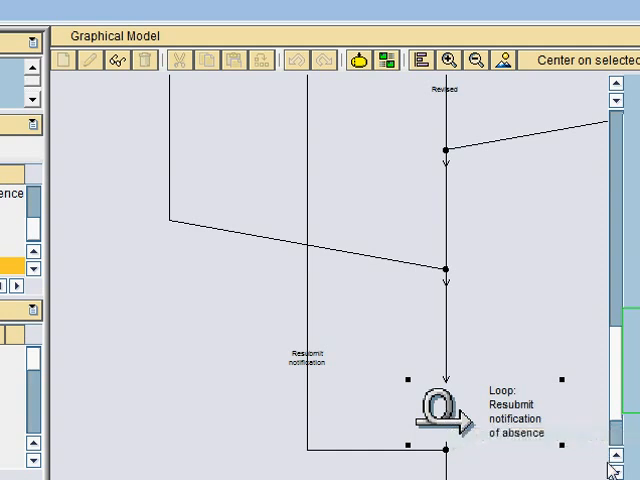
{"action": "scroll", "scroll_direction": "down", "scroll_amount": 3}
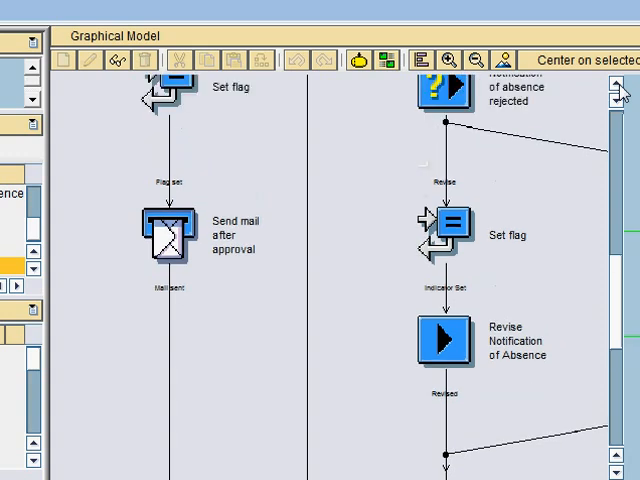
{"action": "mouse_move", "coordinate": [178, 238]}
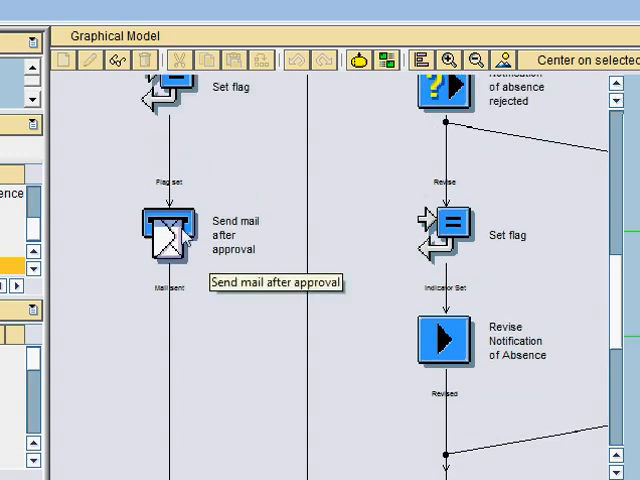